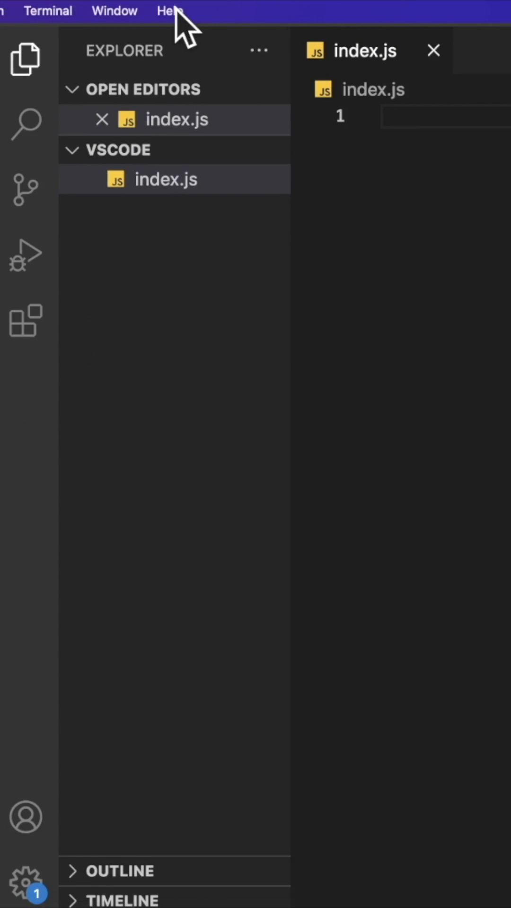
# Step: Open Developer Tools and filter the console array [1,2,3,4] with x>2 to get [3, 4]
pyautogui.click(169, 11)
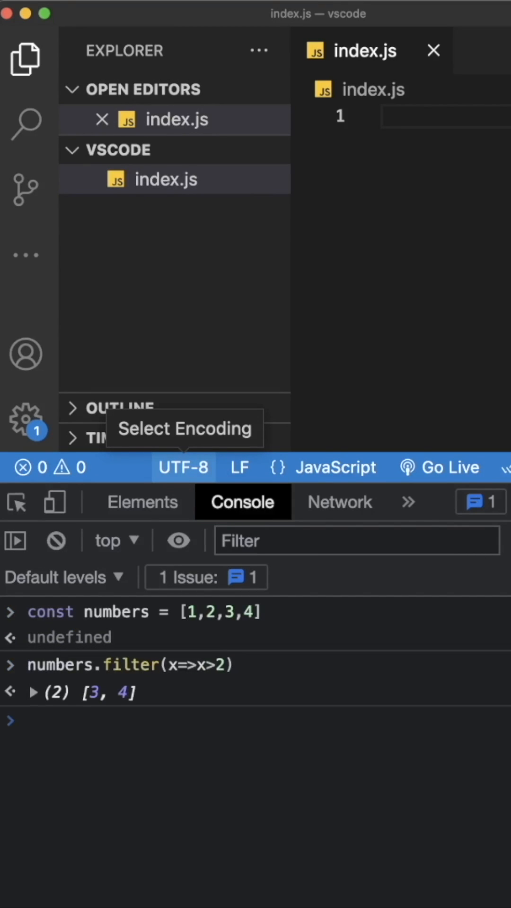
# Step: Capture network requests in DevTools while the installed extensions list loads
pyautogui.click(340, 501)
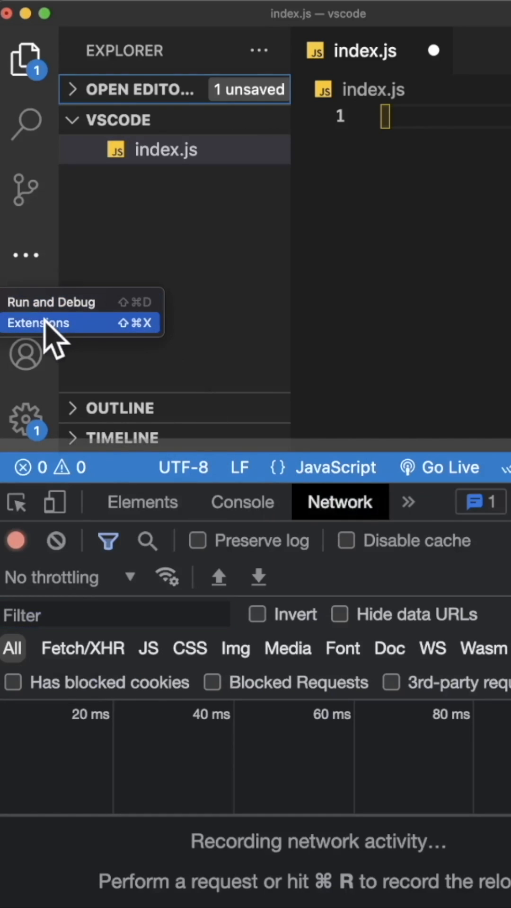
pyautogui.click(39, 322)
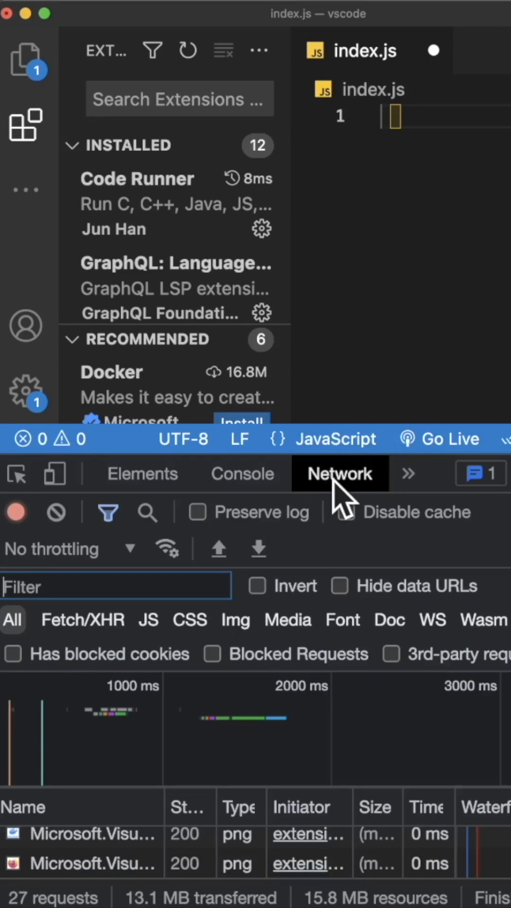
pyautogui.click(142, 473)
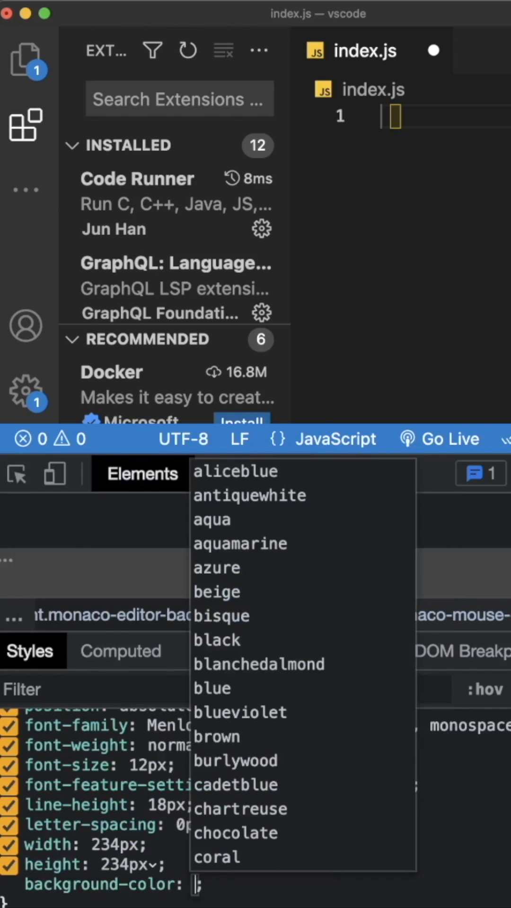
# Step: Set background-color to blue on the monaco-editor-background element's styles
pyautogui.click(25, 391)
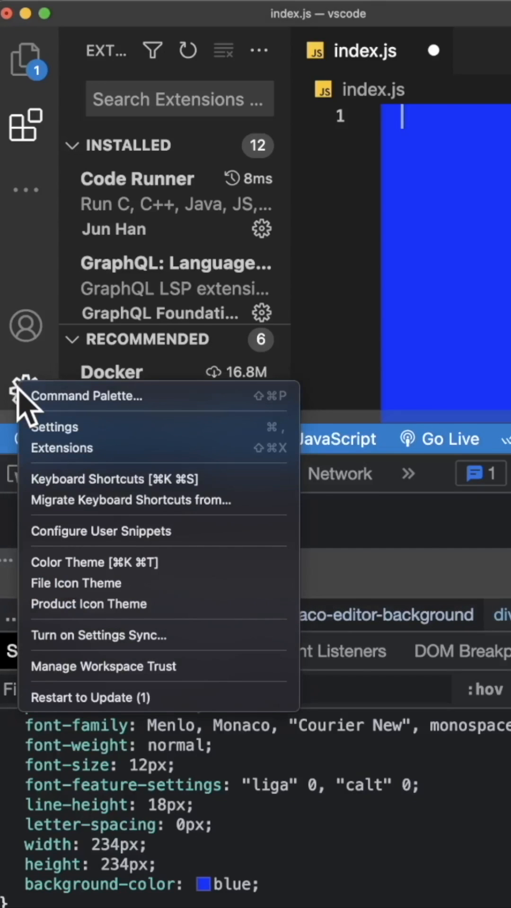
# Step: Run Developer: Reload Window from the Command Palette to discard the blue background
pyautogui.click(87, 396)
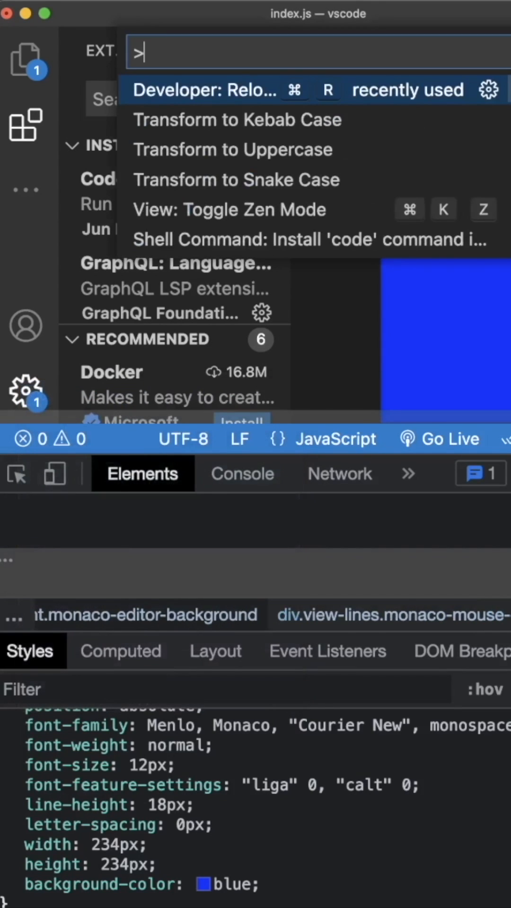
pyautogui.click(208, 90)
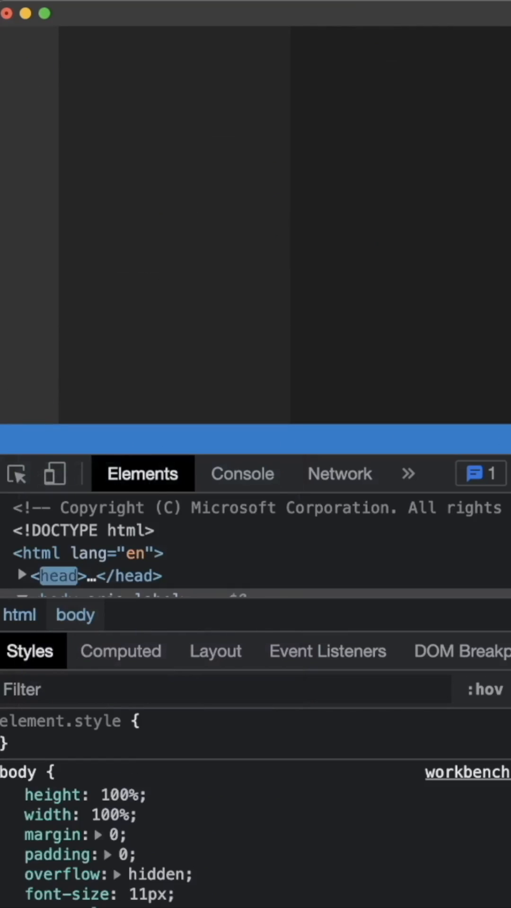